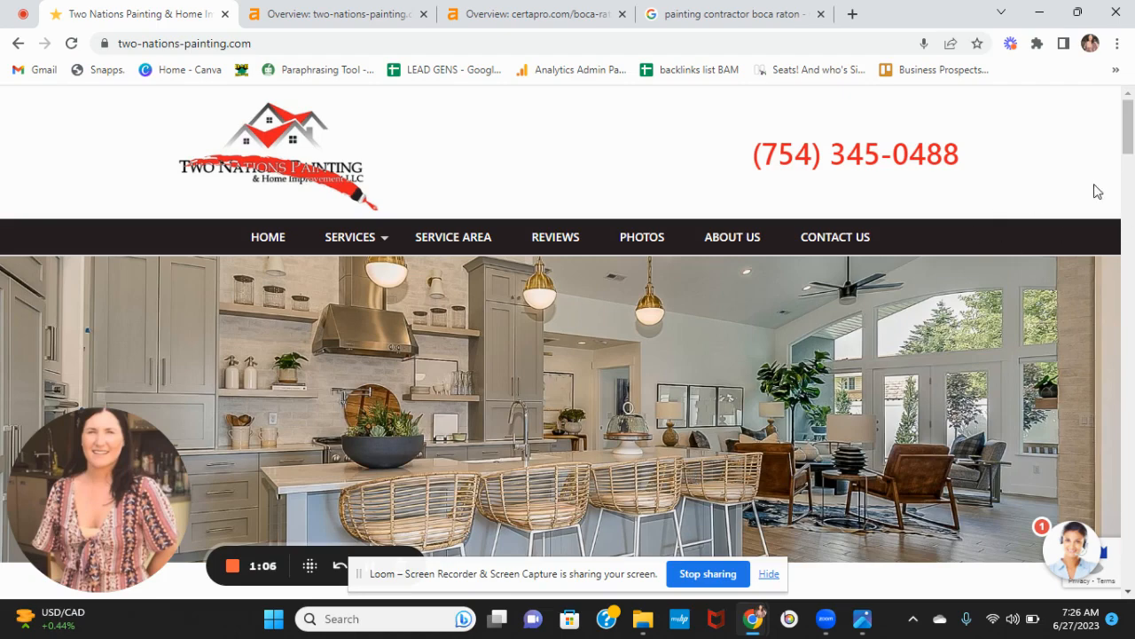
- Read the homepage through services, pricing offer and reviews to the House Painting Process section
{"action": "scroll", "scroll_direction": "down", "scroll_amount": 3}
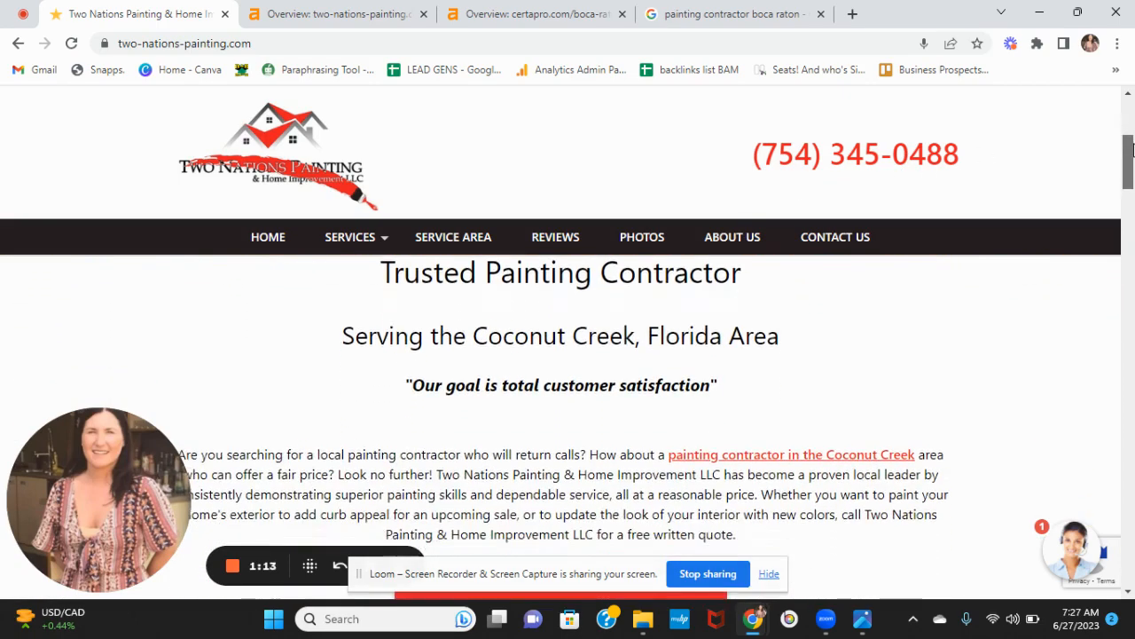
{"action": "scroll", "scroll_direction": "down", "scroll_amount": 3}
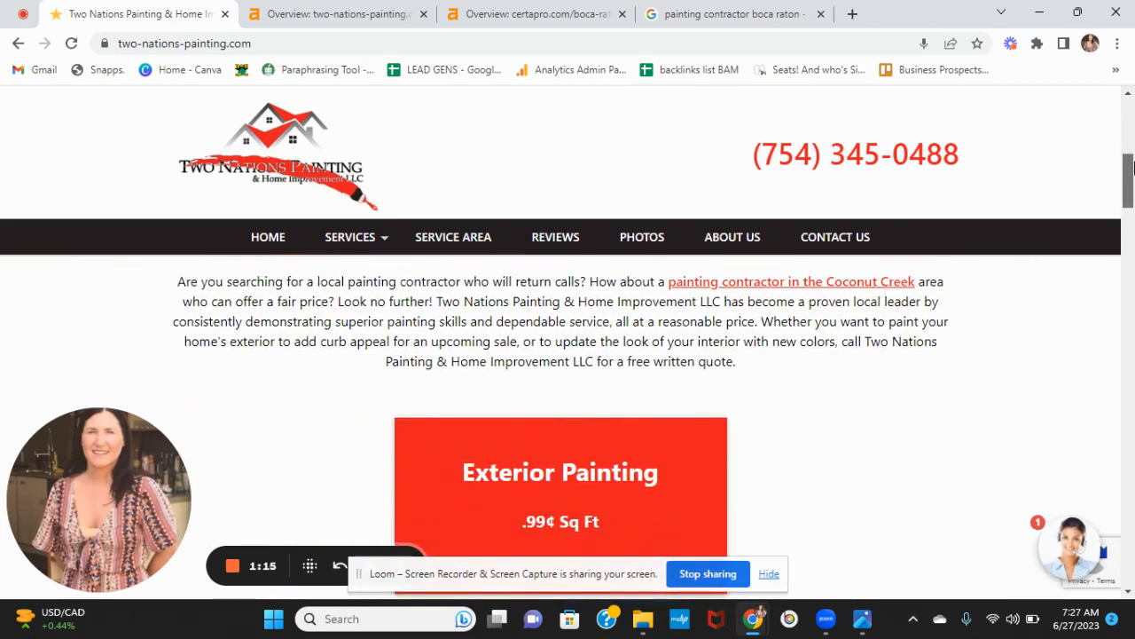
{"action": "scroll", "scroll_direction": "down", "scroll_amount": 3}
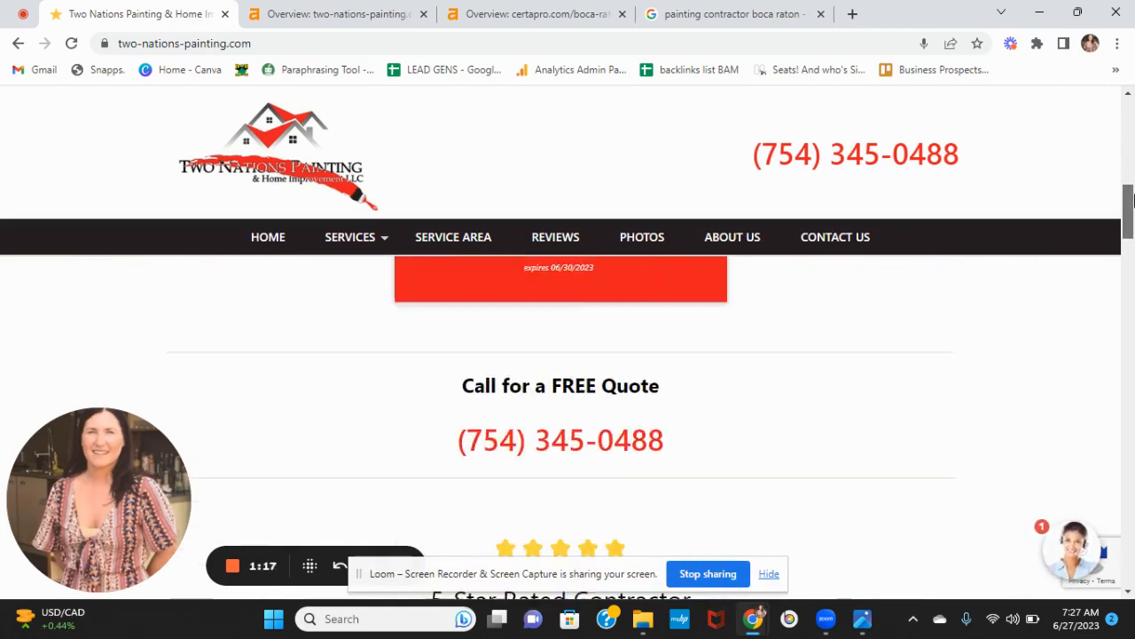
{"action": "scroll", "scroll_direction": "down", "scroll_amount": 3}
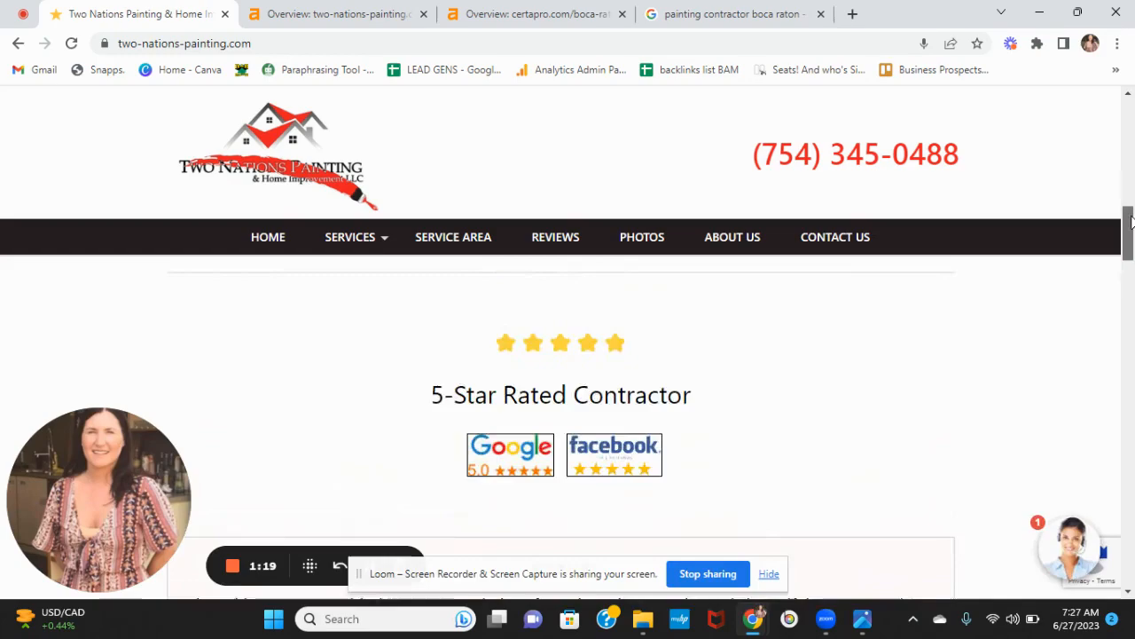
{"action": "scroll", "scroll_direction": "down", "scroll_amount": 3}
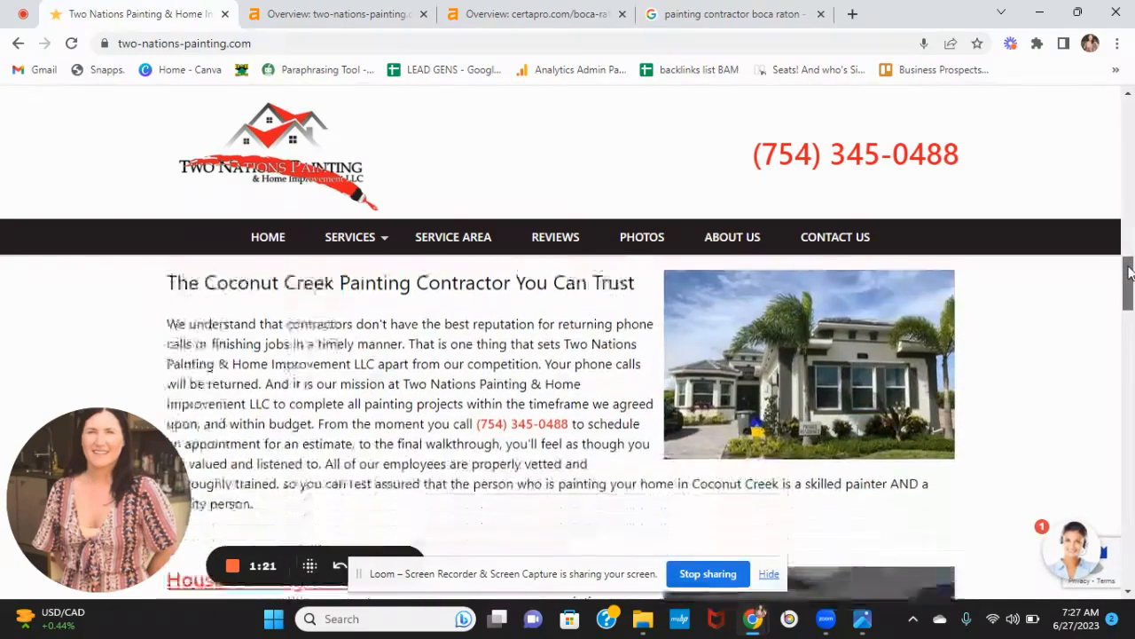
{"action": "scroll", "scroll_direction": "down", "scroll_amount": 3}
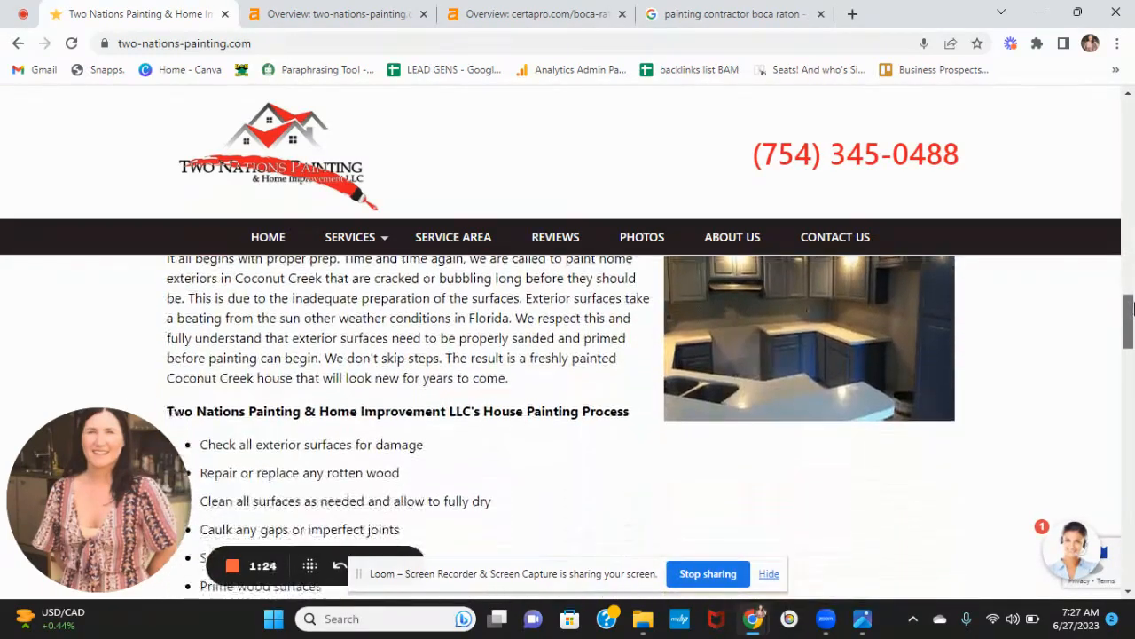
{"action": "scroll", "scroll_direction": "down", "scroll_amount": 3}
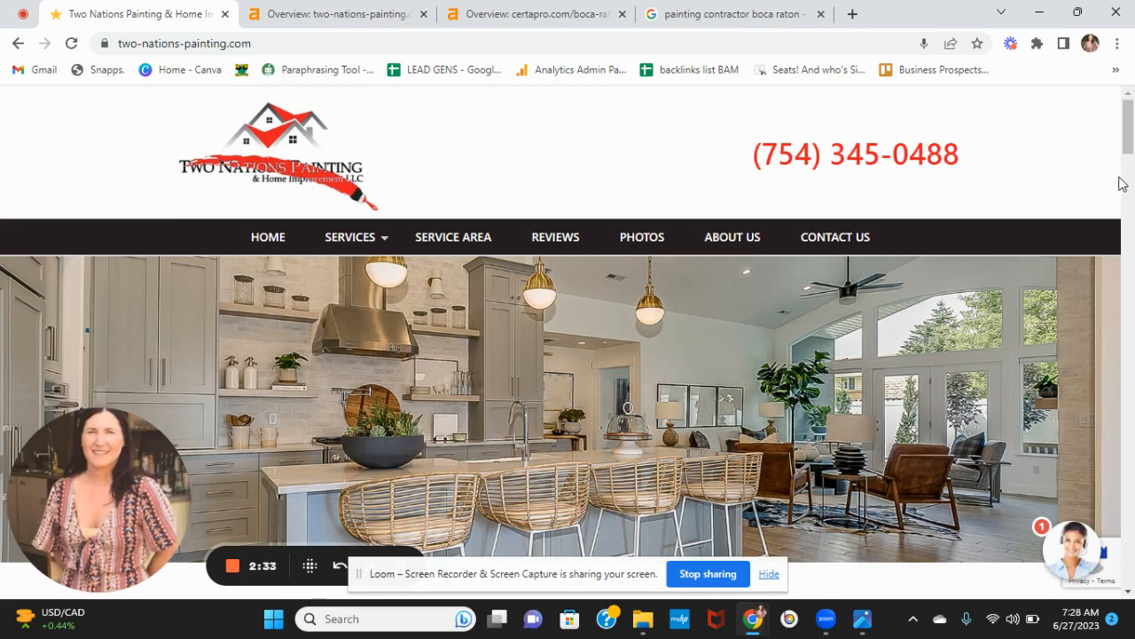
{"action": "mouse_move", "coordinate": [834, 238]}
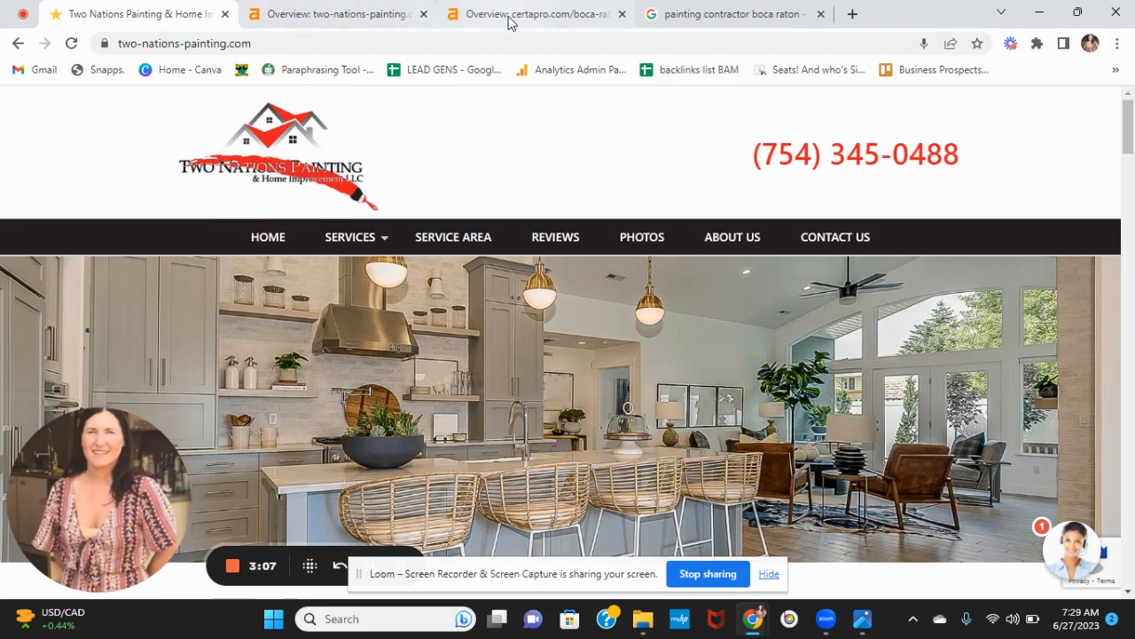
- Compare the two-nations-painting.com and certapro.com/boca-raton Ahrefs overviews, then bring up the Google results
{"action": "left_click", "coordinate": [532, 14]}
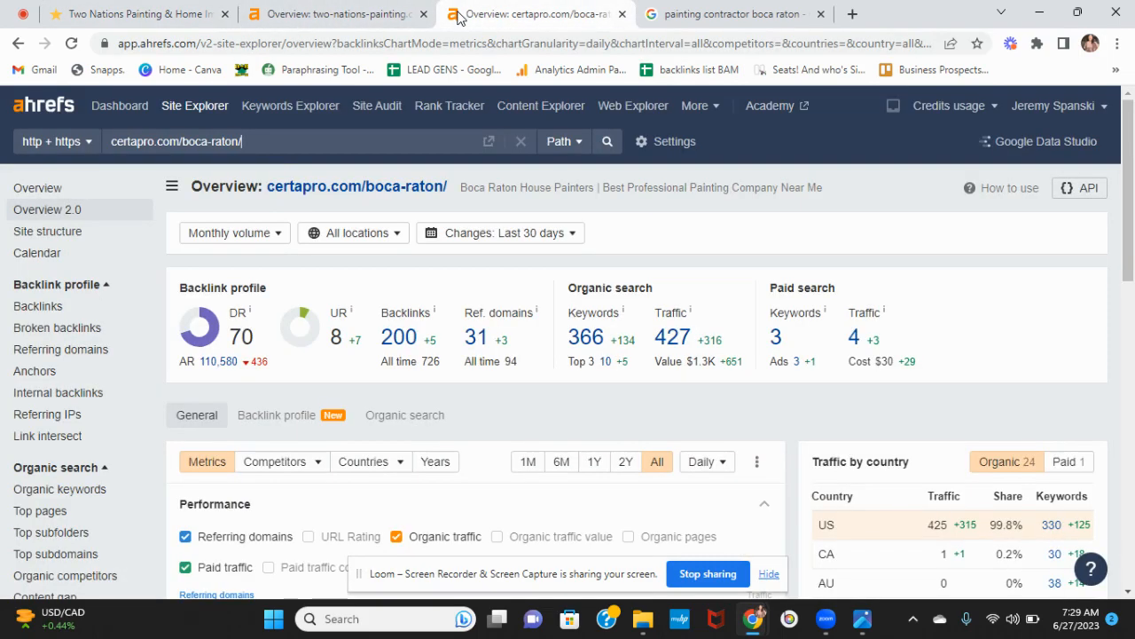
{"action": "left_click", "coordinate": [337, 14]}
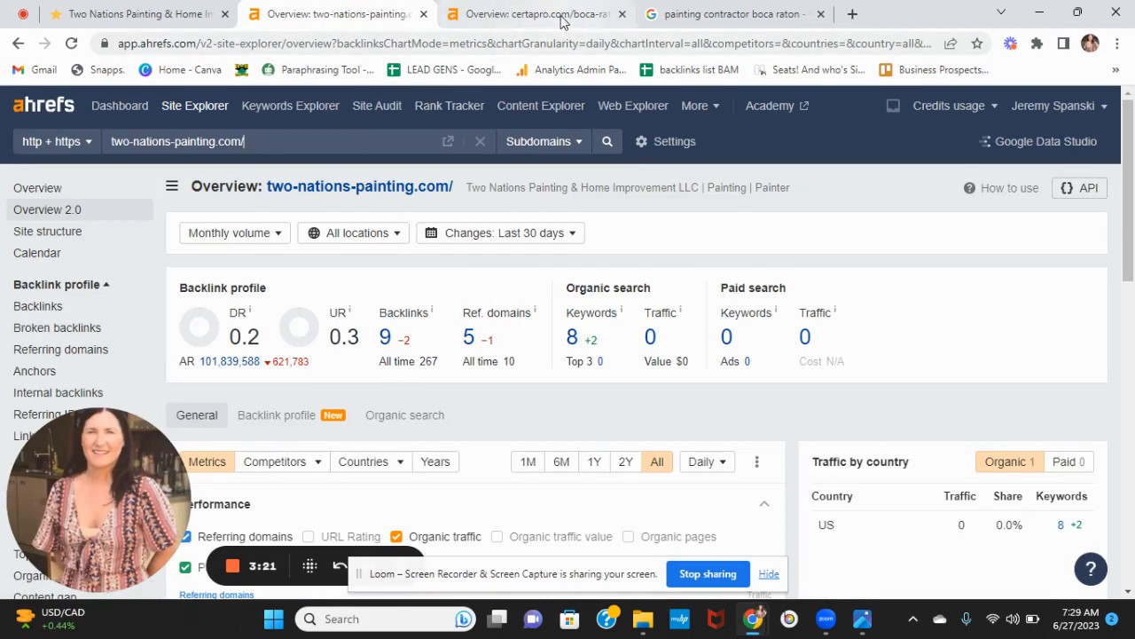
{"action": "left_click", "coordinate": [533, 14]}
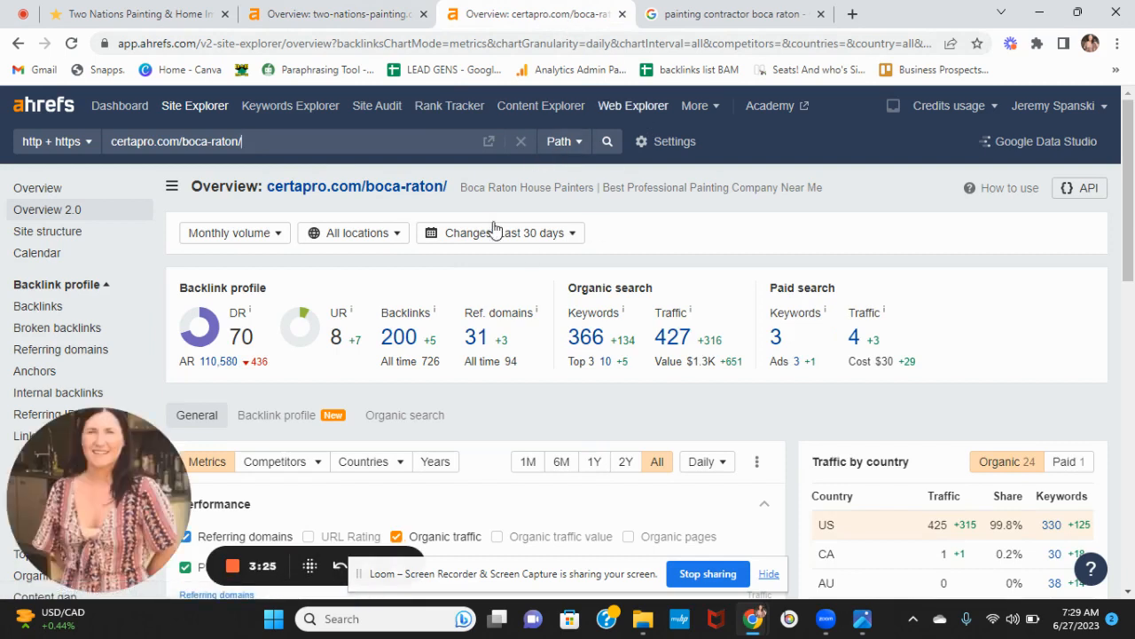
{"action": "mouse_move", "coordinate": [355, 187]}
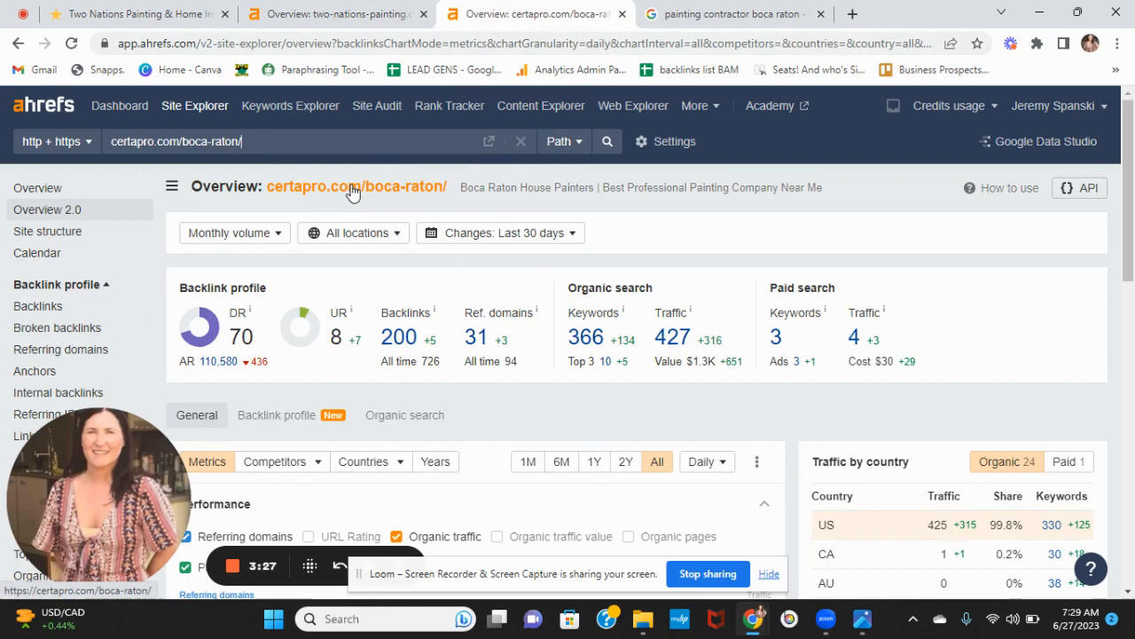
{"action": "mouse_move", "coordinate": [454, 383]}
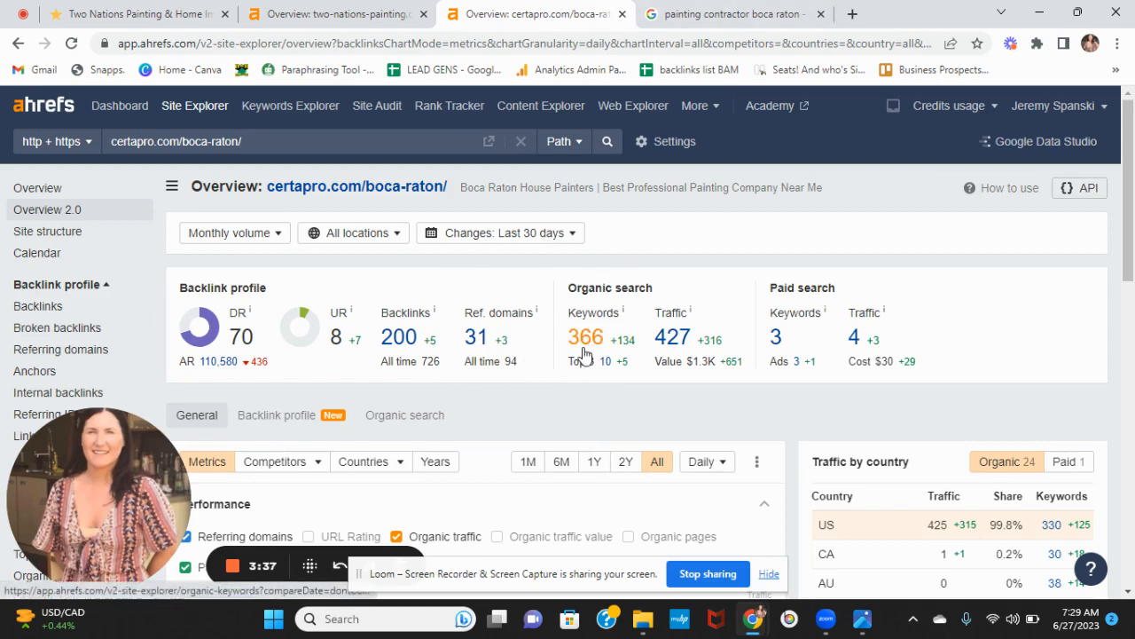
{"action": "mouse_move", "coordinate": [518, 412]}
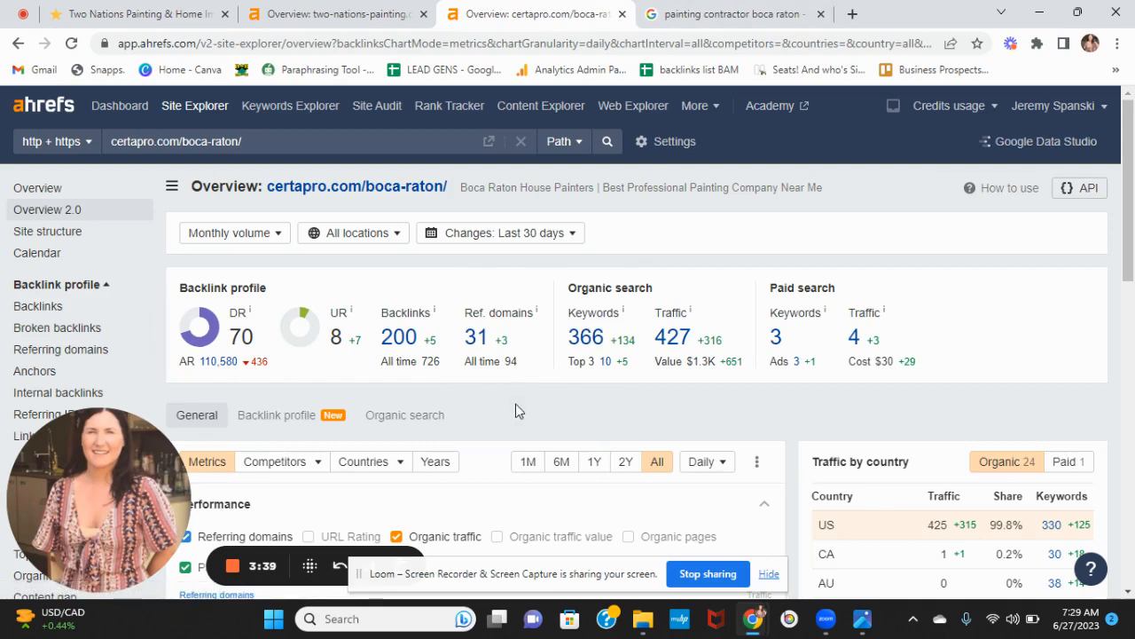
{"action": "left_click", "coordinate": [239, 142]}
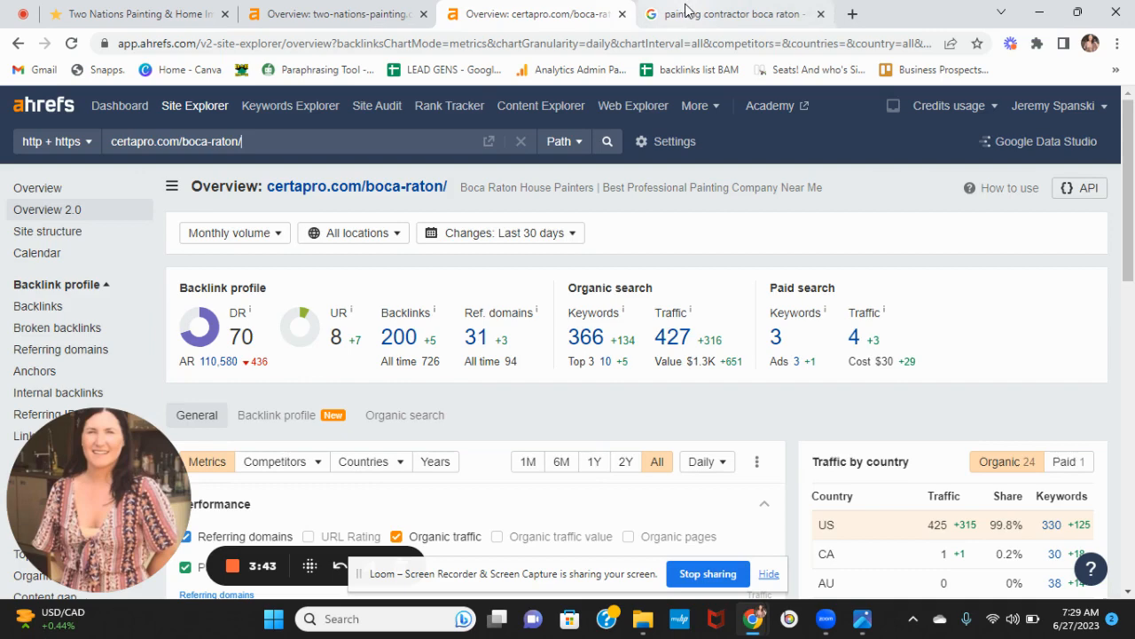
{"action": "left_click", "coordinate": [727, 14]}
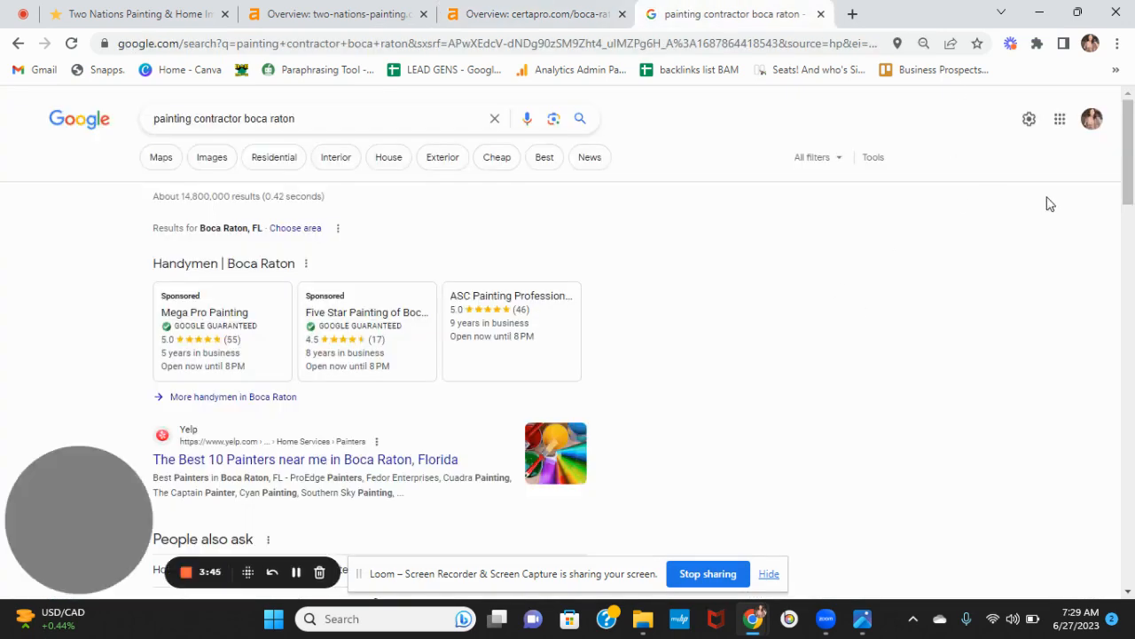
{"action": "mouse_move", "coordinate": [997, 217]}
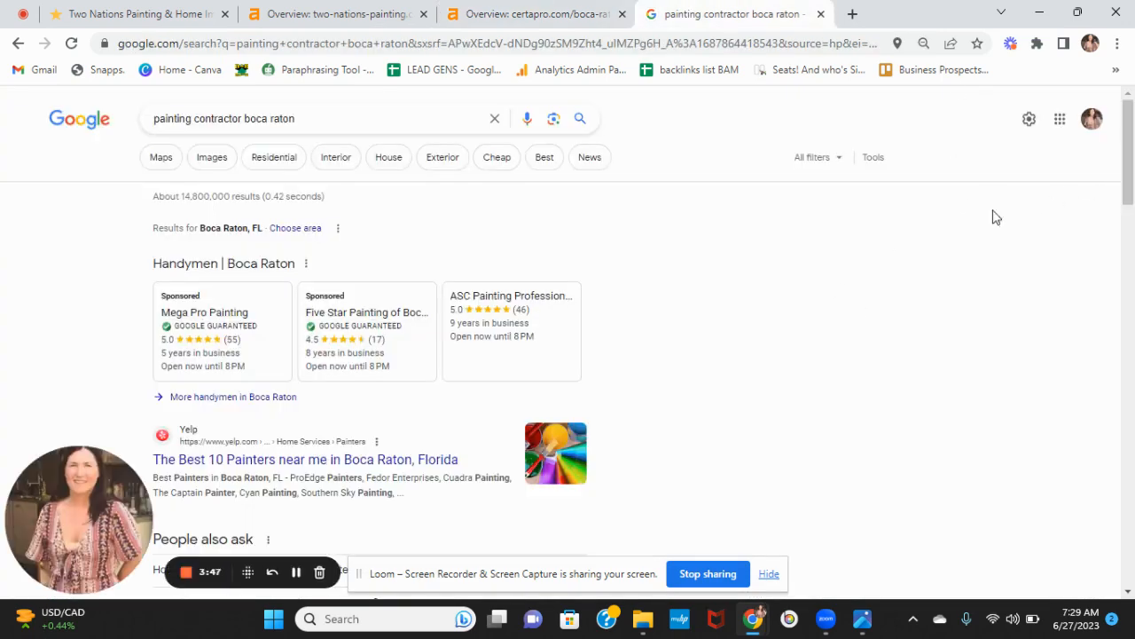
{"action": "mouse_move", "coordinate": [922, 322]}
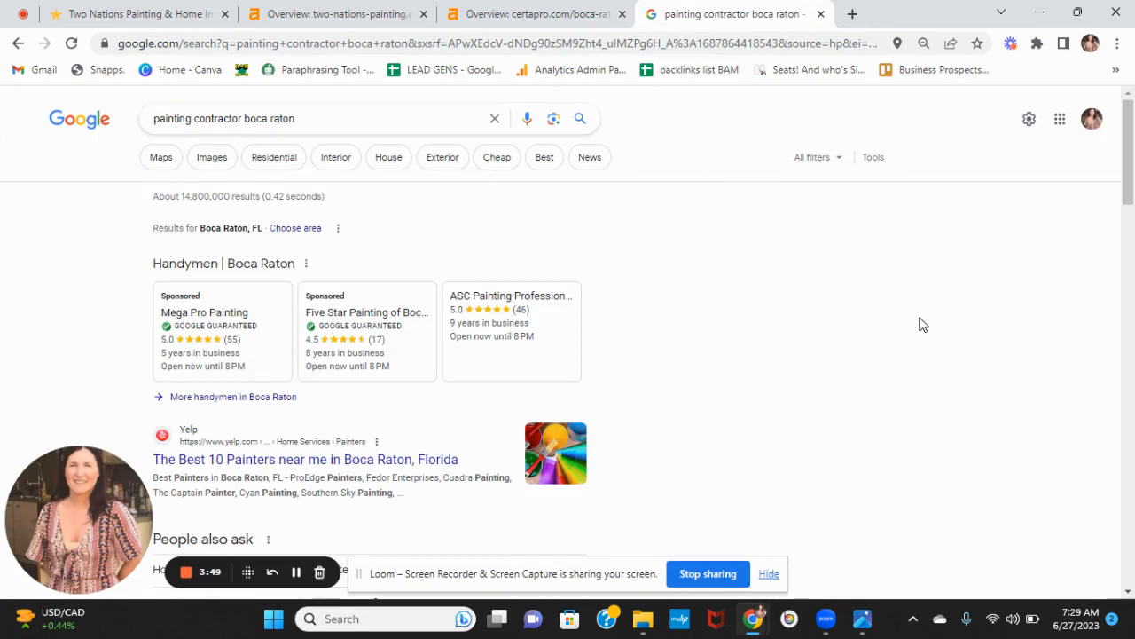
- Review the results past sponsored listings and People also ask to the CertaPro Painters organic listing
{"action": "scroll", "scroll_direction": "down", "scroll_amount": 3}
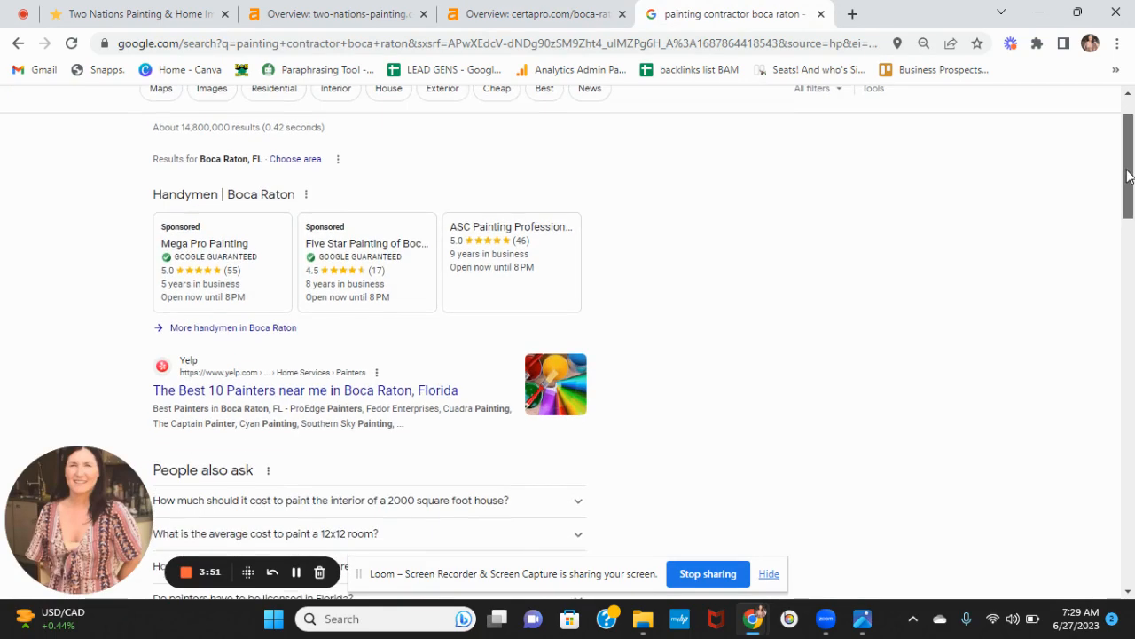
{"action": "scroll", "scroll_direction": "down", "scroll_amount": 3}
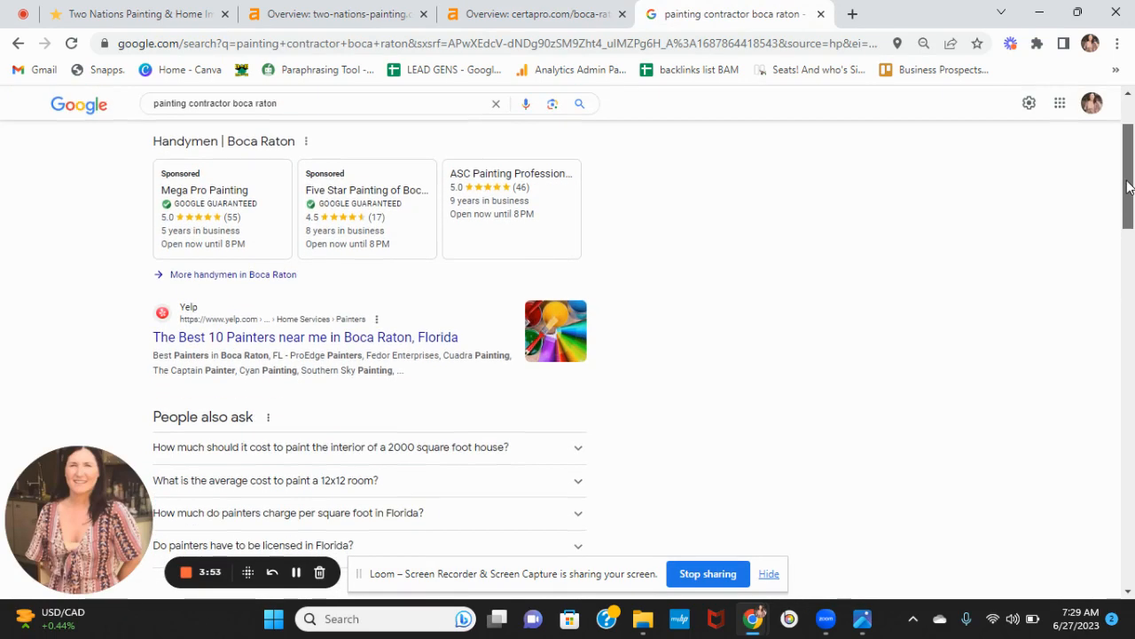
{"action": "scroll", "scroll_direction": "down", "scroll_amount": 3}
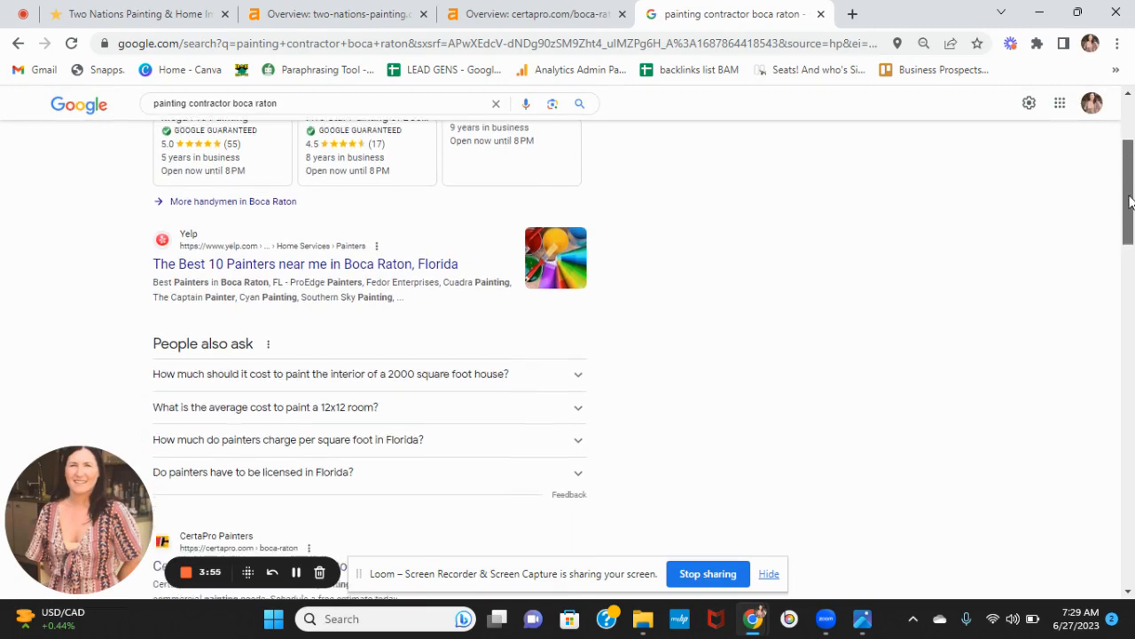
{"action": "scroll", "scroll_direction": "down", "scroll_amount": 3}
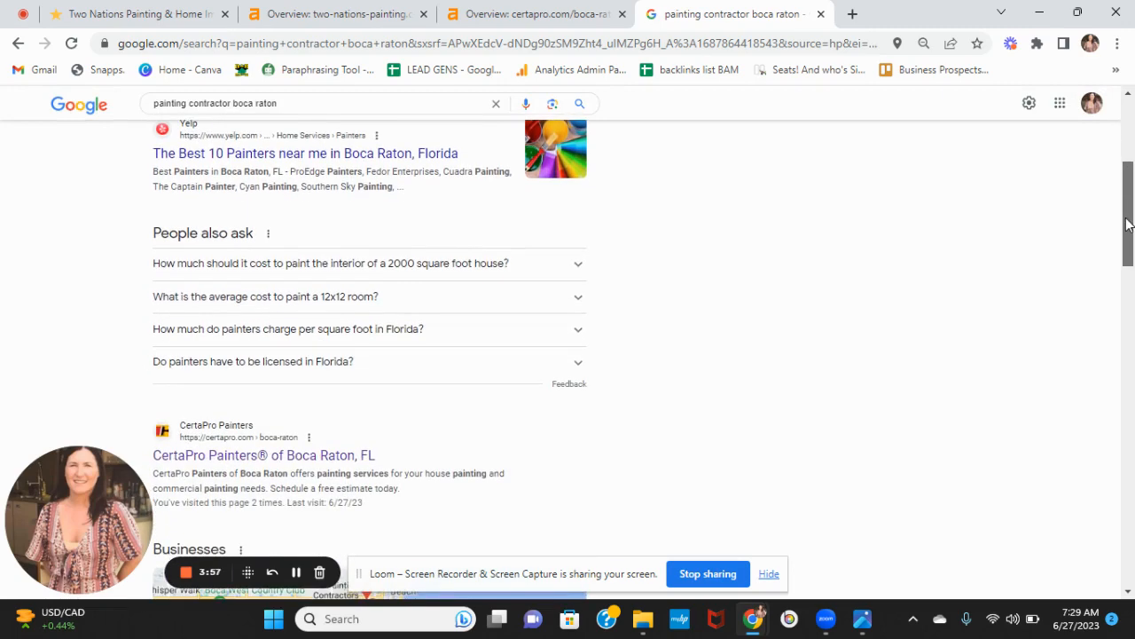
{"action": "scroll", "scroll_direction": "down", "scroll_amount": 3}
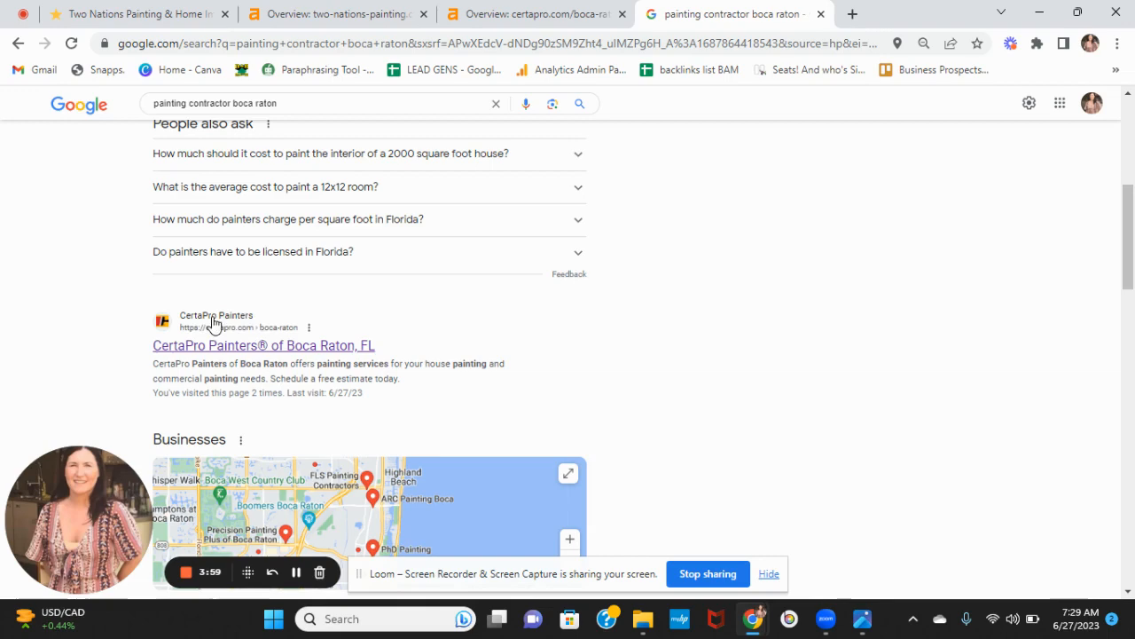
{"action": "scroll", "scroll_direction": "down", "scroll_amount": 3}
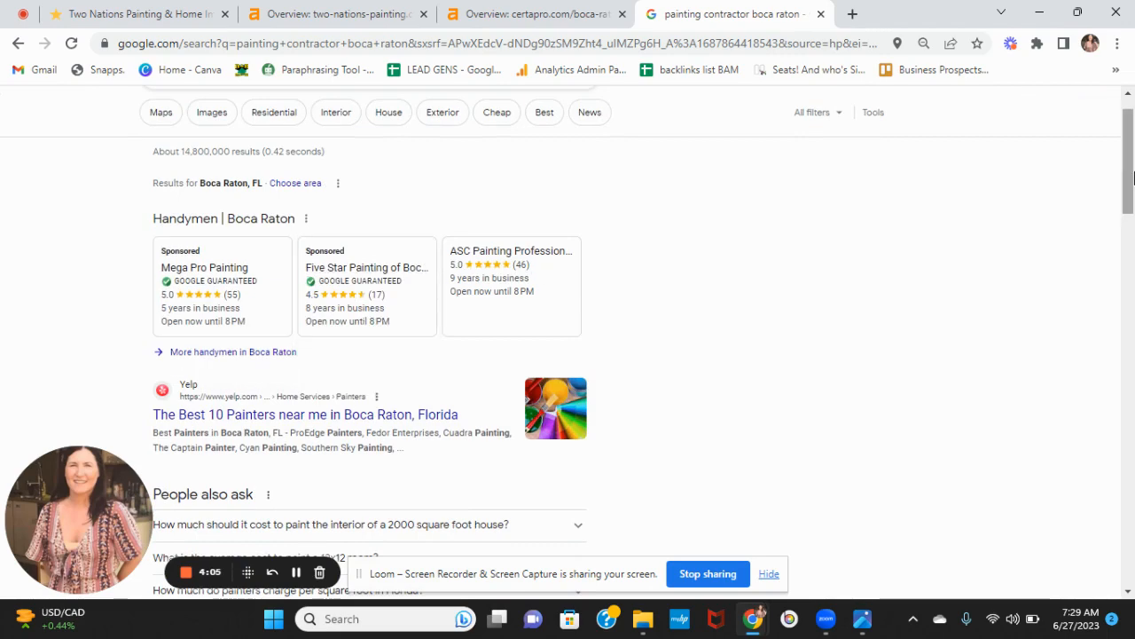
{"action": "scroll", "scroll_direction": "down", "scroll_amount": 3}
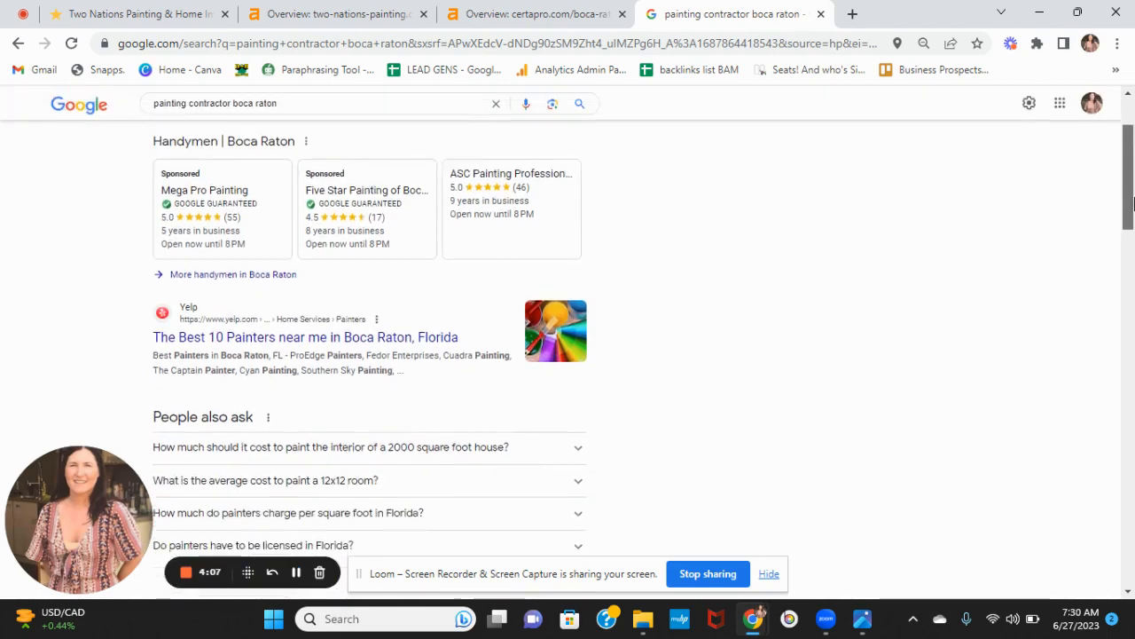
{"action": "scroll", "scroll_direction": "down", "scroll_amount": 3}
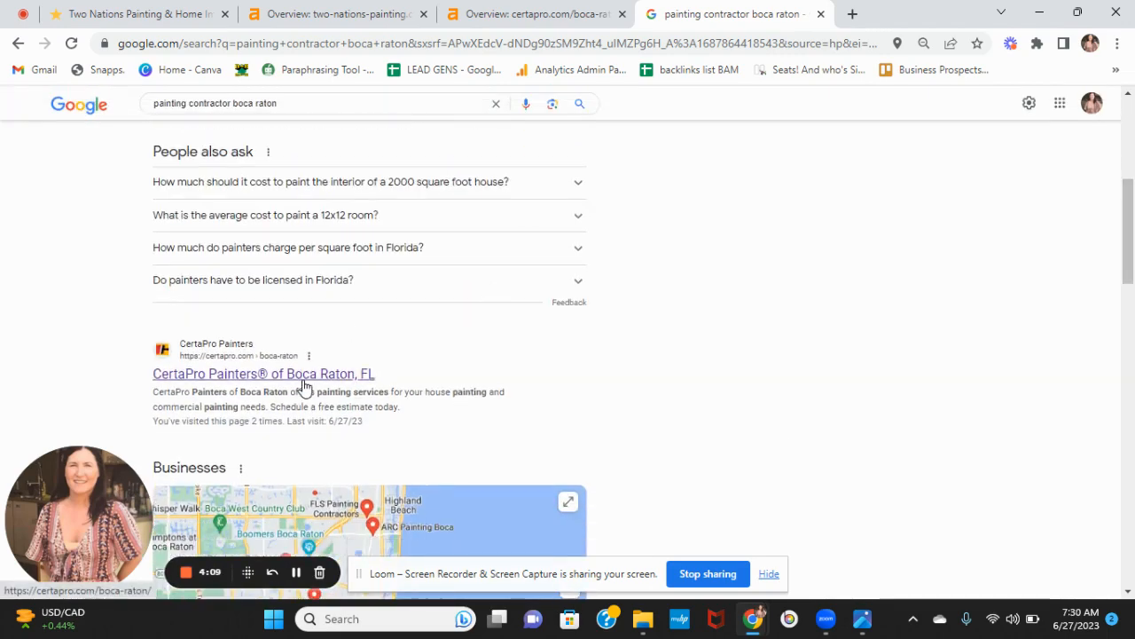
{"action": "mouse_move", "coordinate": [477, 394]}
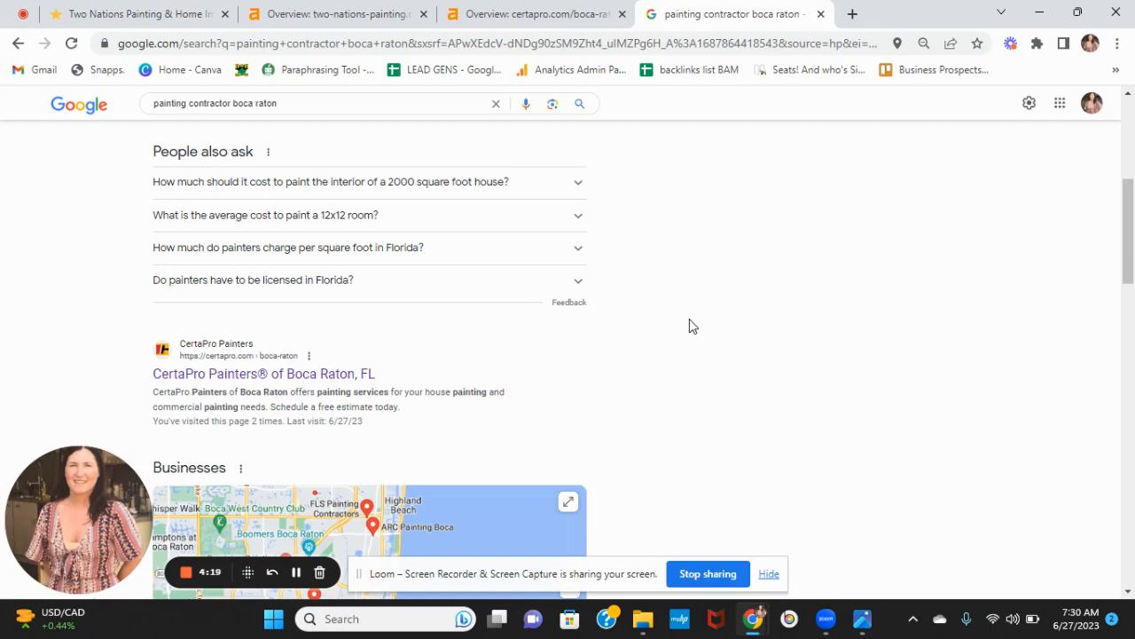
{"action": "mouse_move", "coordinate": [429, 417]}
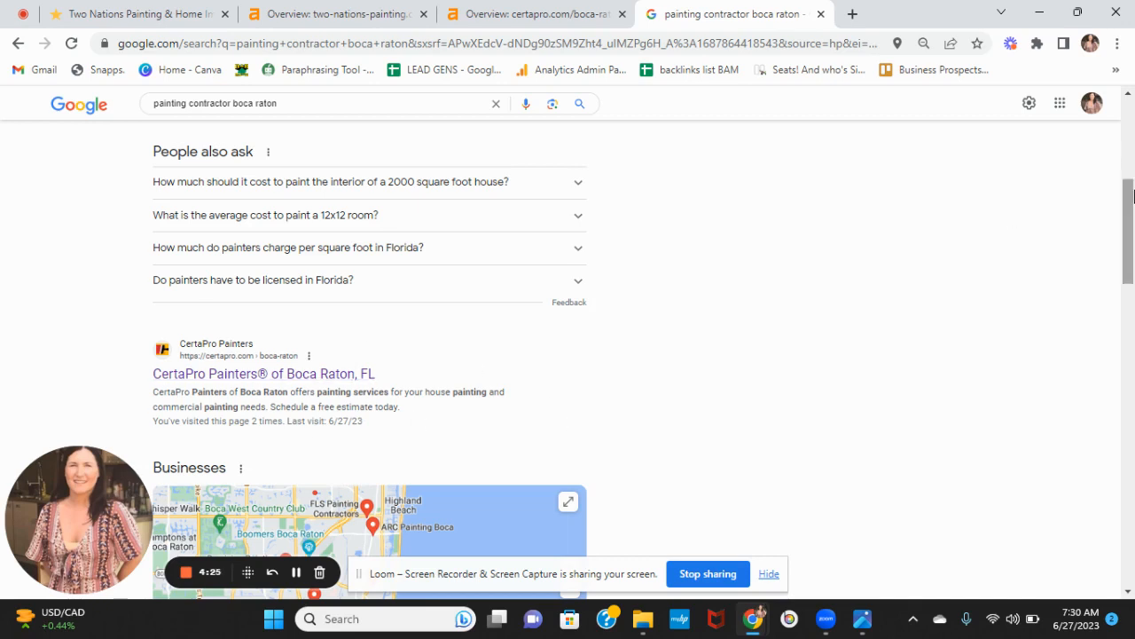
{"action": "mouse_move", "coordinate": [443, 361]}
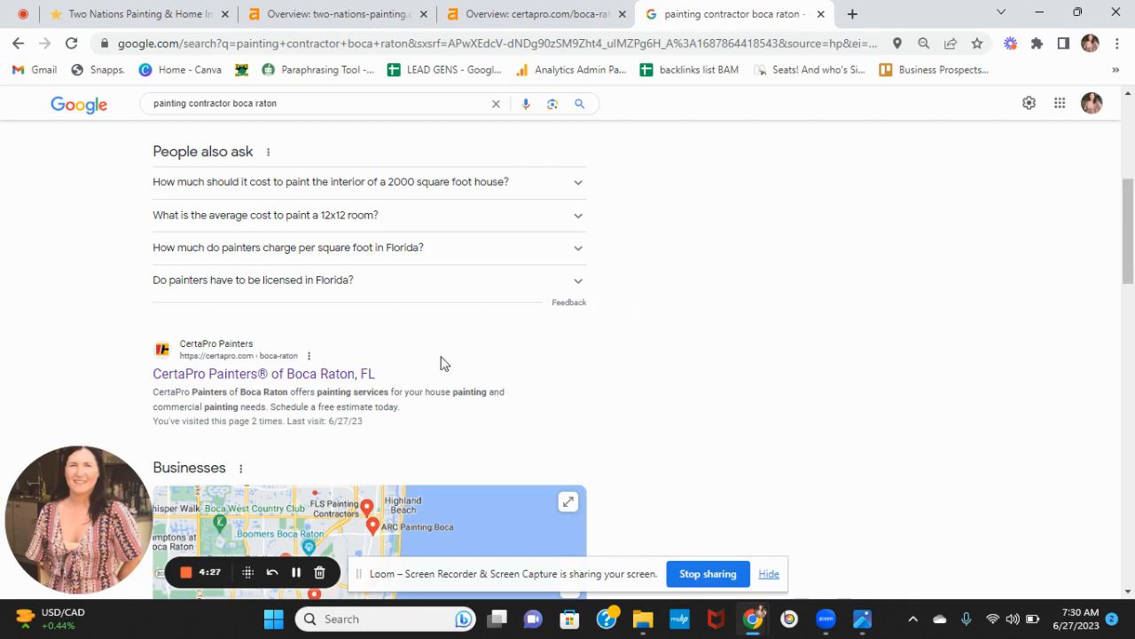
{"action": "mouse_move", "coordinate": [472, 390]}
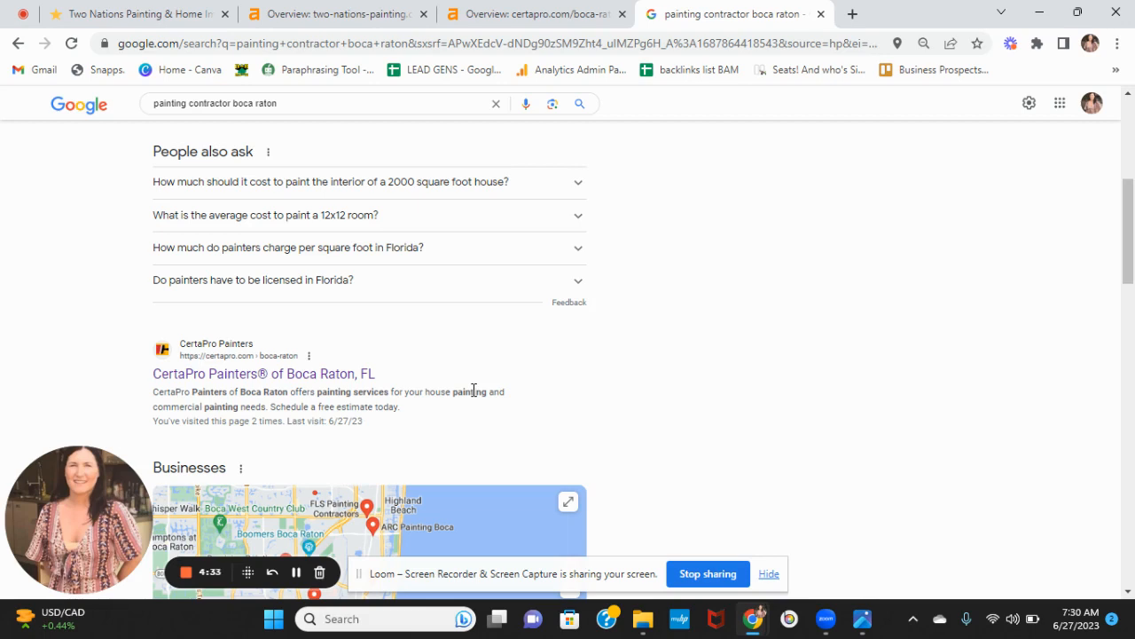
{"action": "mouse_move", "coordinate": [884, 372]}
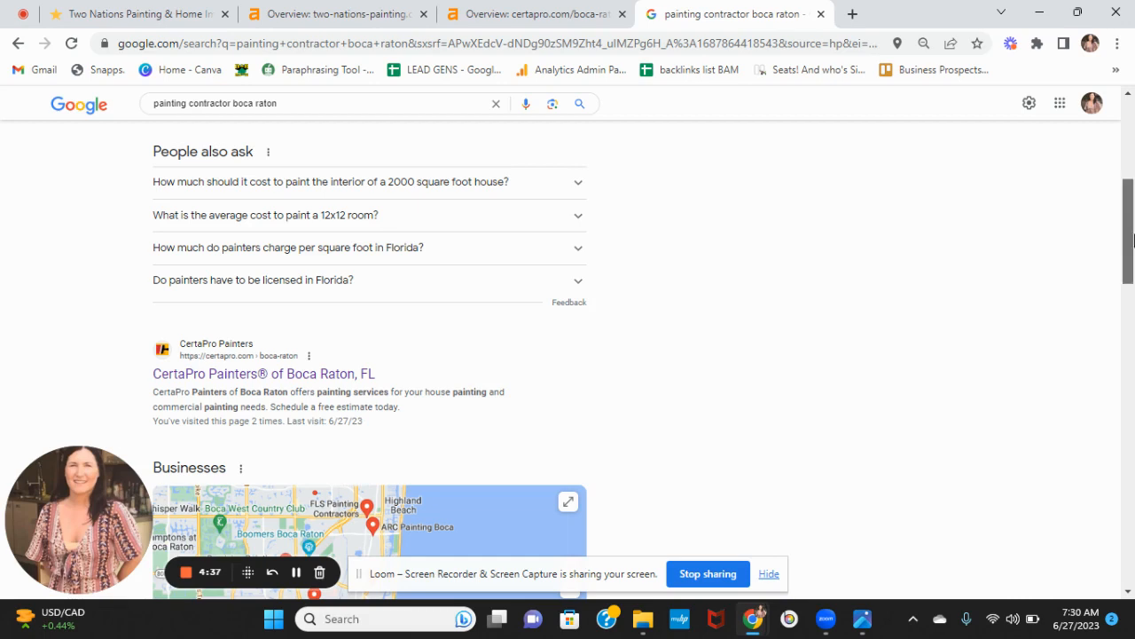
- Bring the Businesses map pack into view showing FLS Painting Contractors, PhD Painting and CertaPro Painters
{"action": "scroll", "scroll_direction": "down", "scroll_amount": 3}
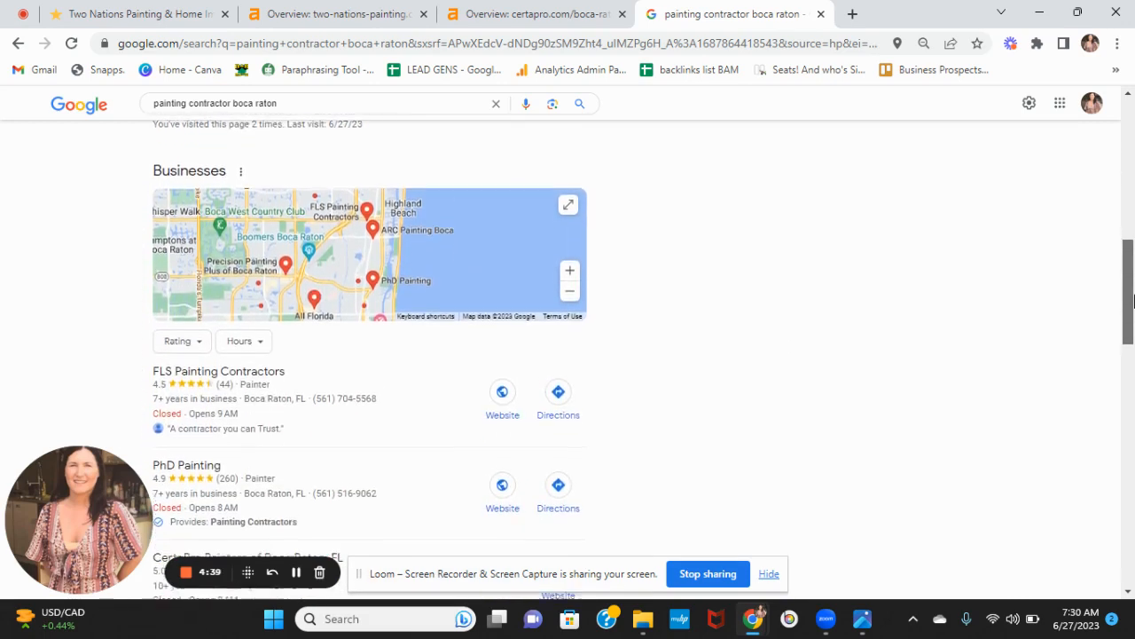
{"action": "scroll", "scroll_direction": "down", "scroll_amount": 3}
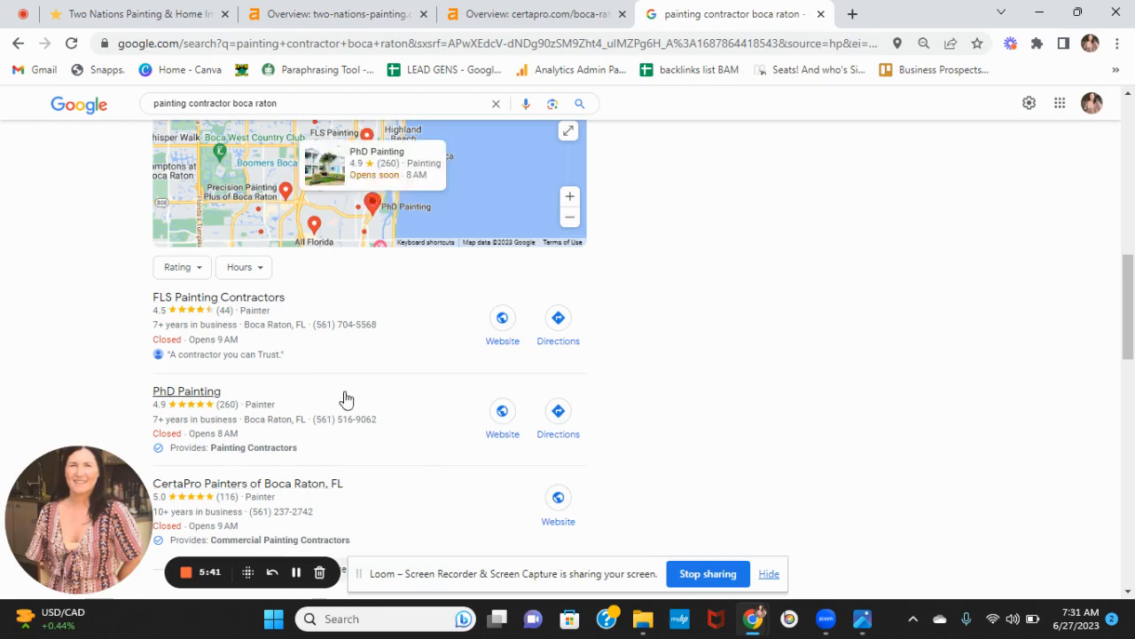
{"action": "mouse_move", "coordinate": [262, 500]}
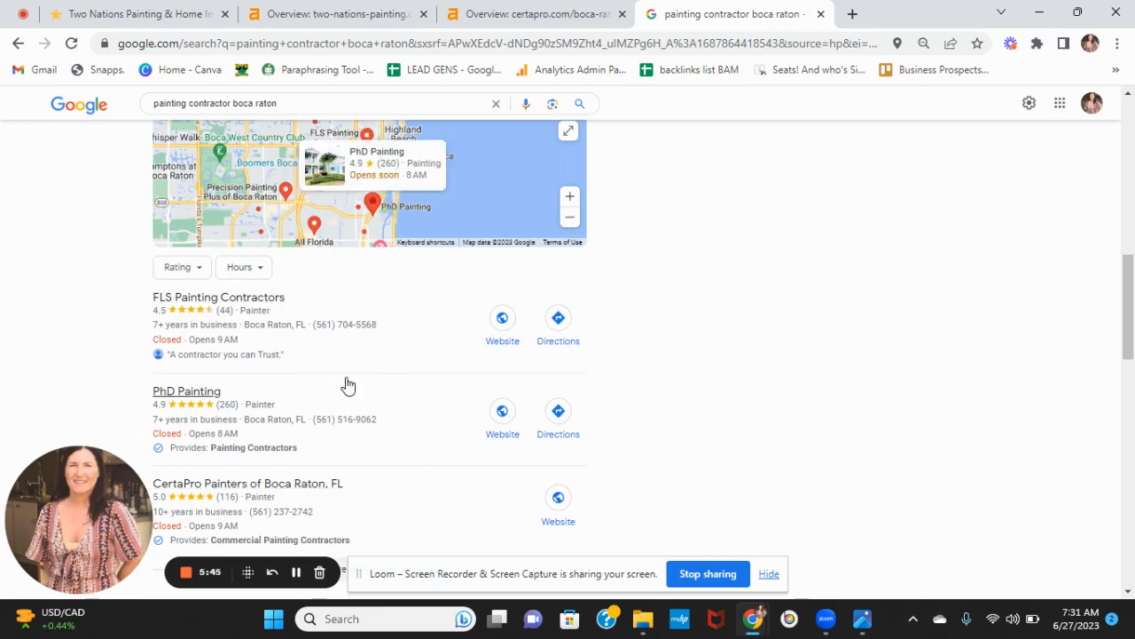
{"action": "mouse_move", "coordinate": [326, 455]}
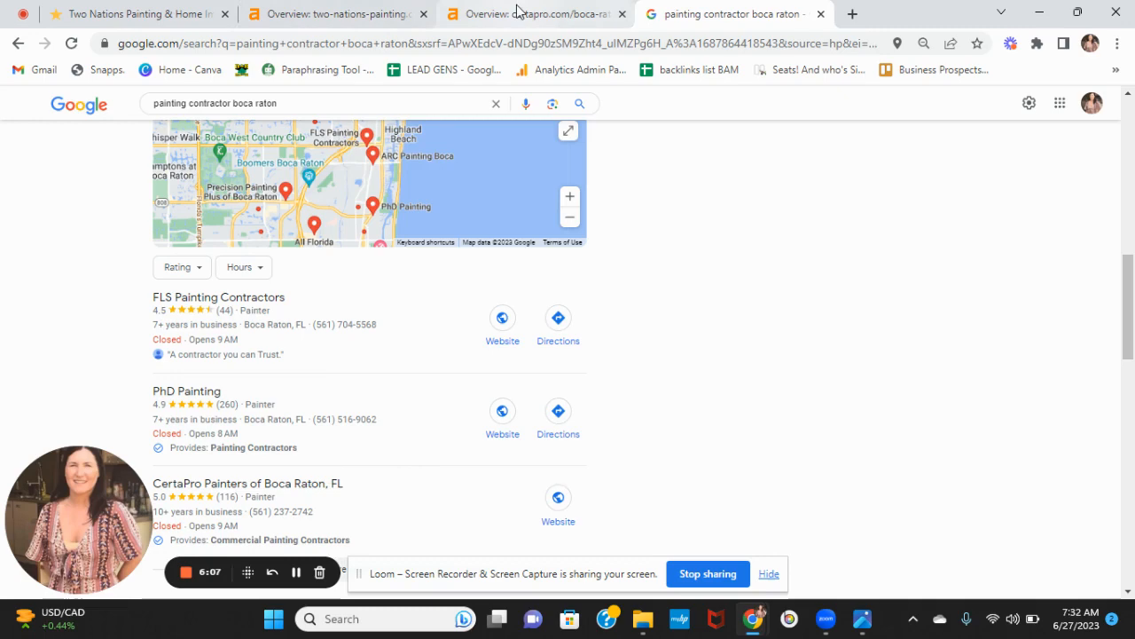
- Return to the certapro.com/boca-raton Ahrefs overview with DR 70, organic keywords and 427 traffic
{"action": "left_click", "coordinate": [529, 14]}
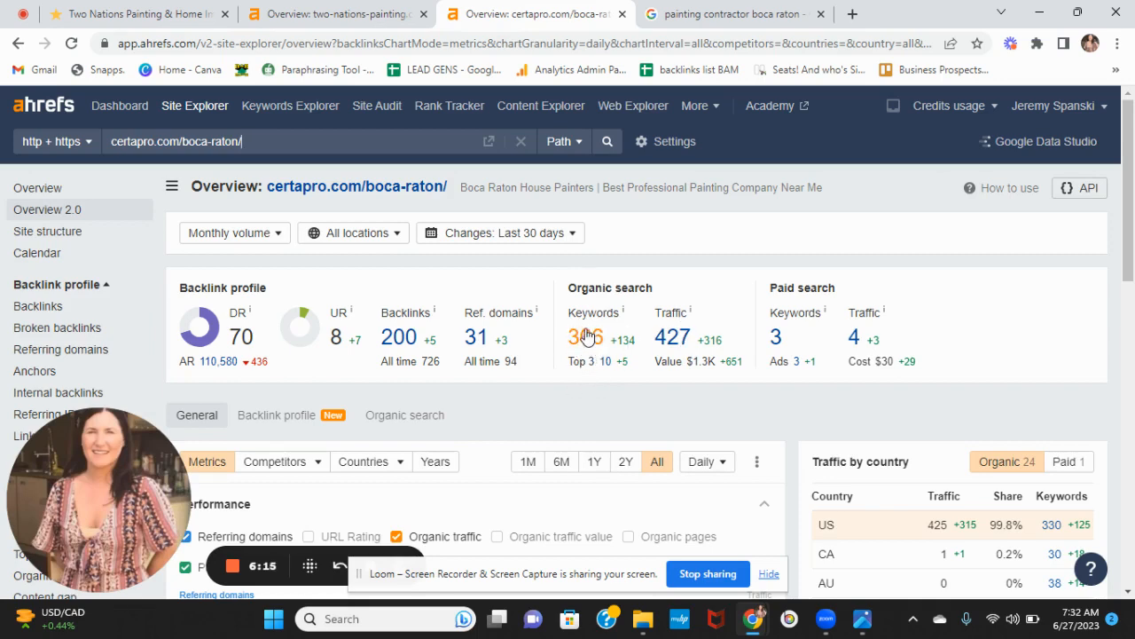
{"action": "mouse_move", "coordinate": [650, 336]}
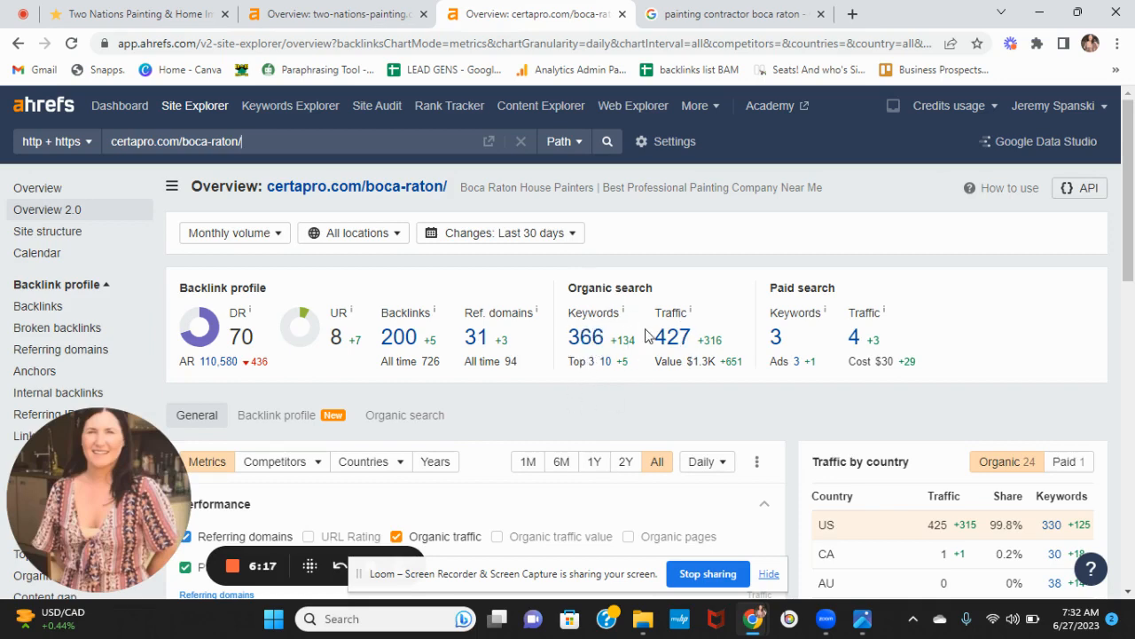